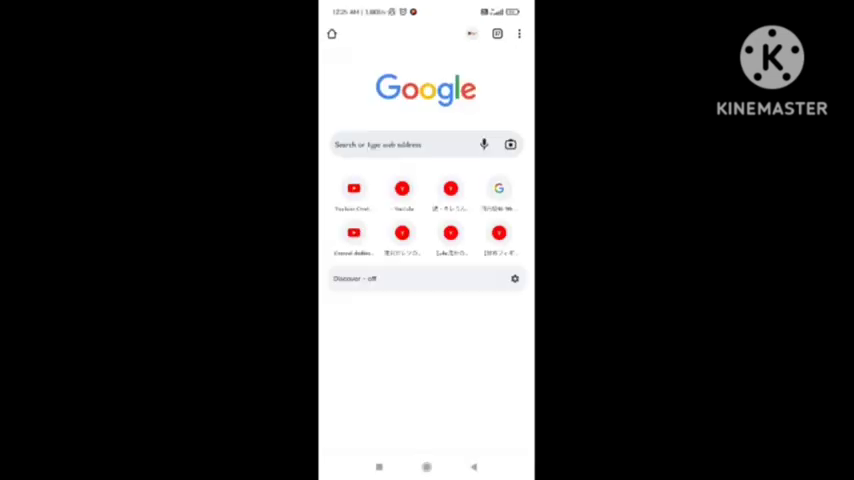
Bring up Chrome's three-dot main menu over the Google start page.
left_click(520, 34)
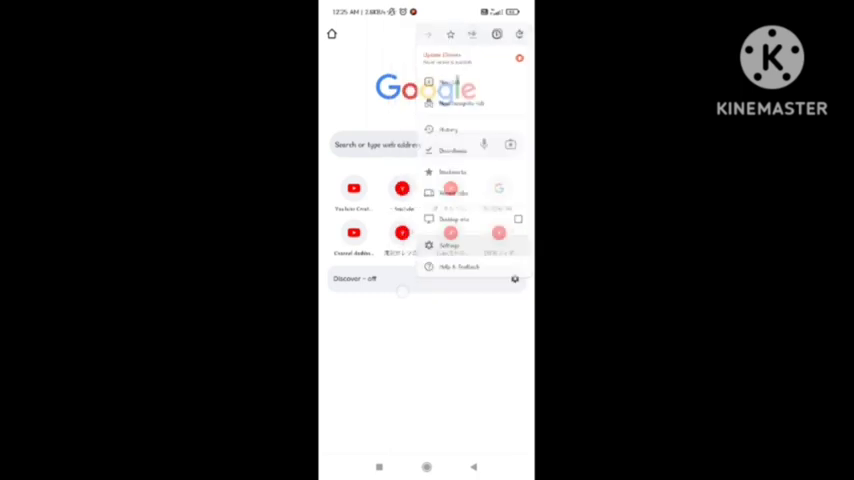
Go into Chrome's Settings page from the main menu.
left_click(448, 244)
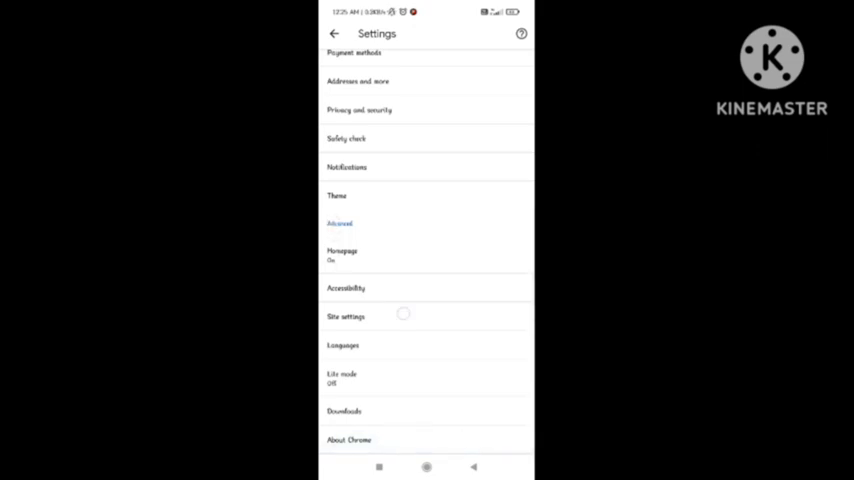
Browse the Site settings permissions (Cookies, Location, JavaScript, Pop-ups) and return to the start page.
left_click(344, 316)
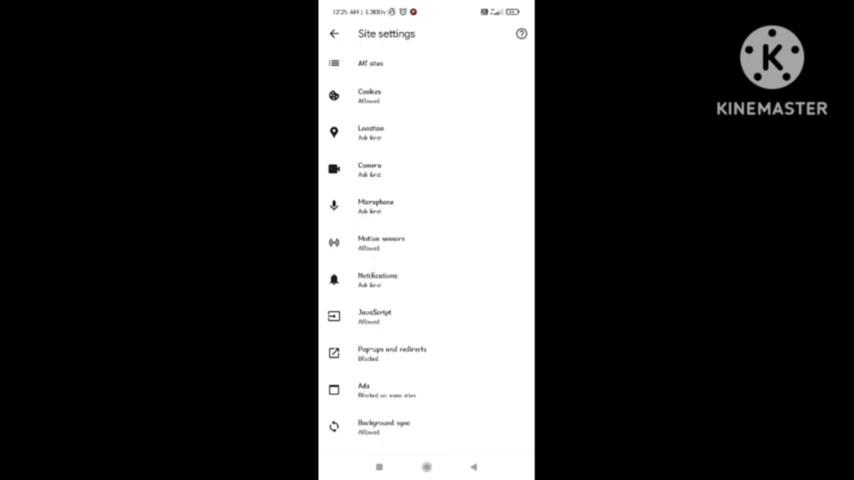
scroll("down", 3)
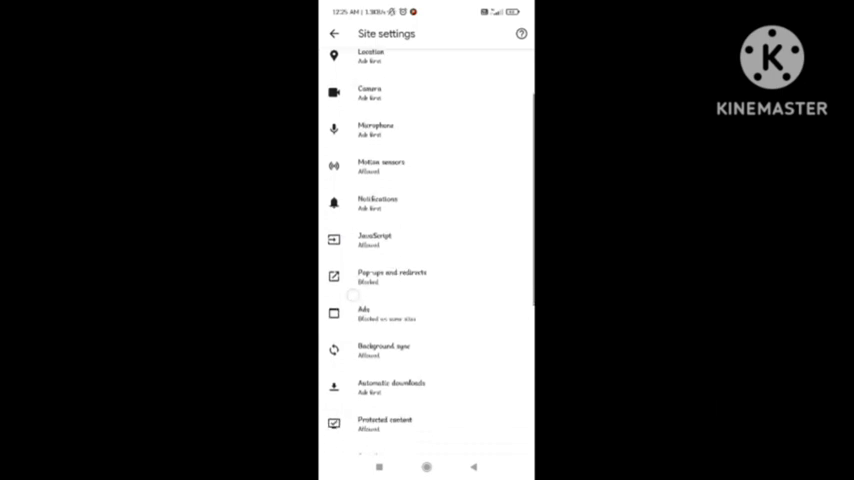
scroll("down", 3)
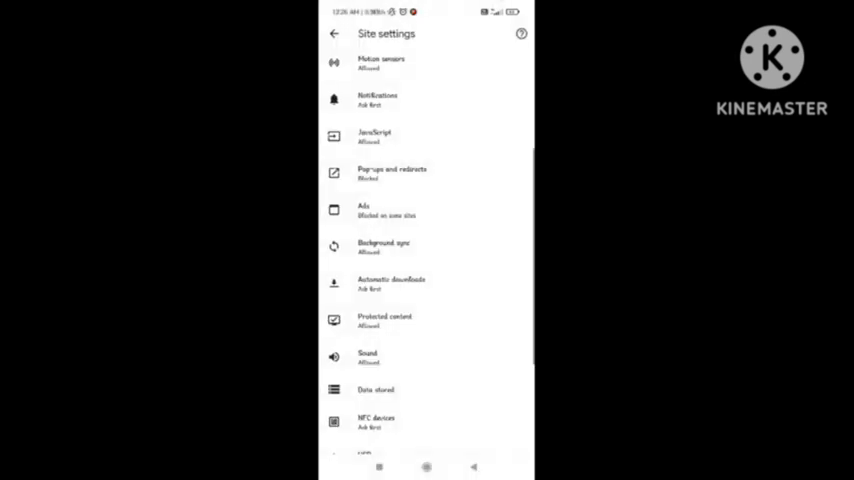
left_click(334, 32)
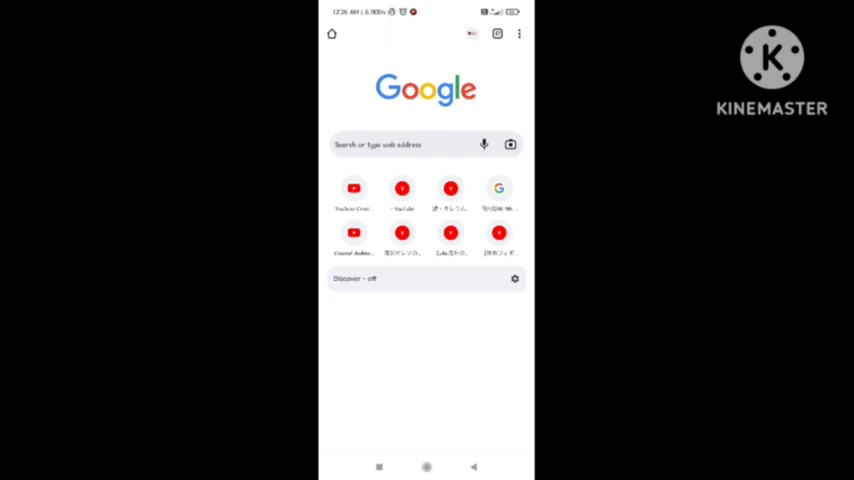
Use the menu's Update Chrome prompt to reach Chrome's Google Play store page.
left_click(520, 32)
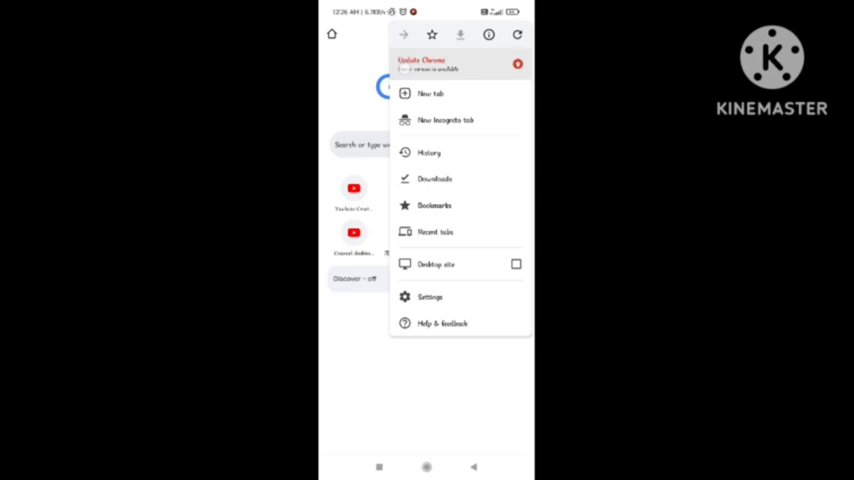
left_click(420, 64)
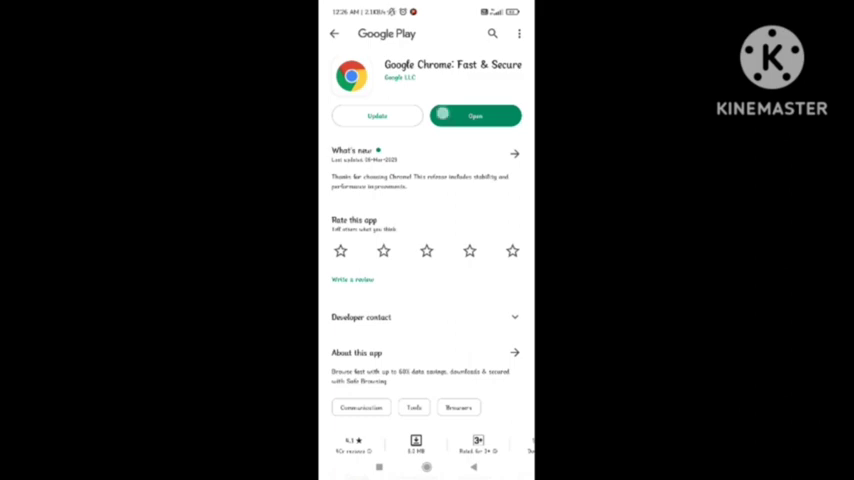
left_click(474, 116)
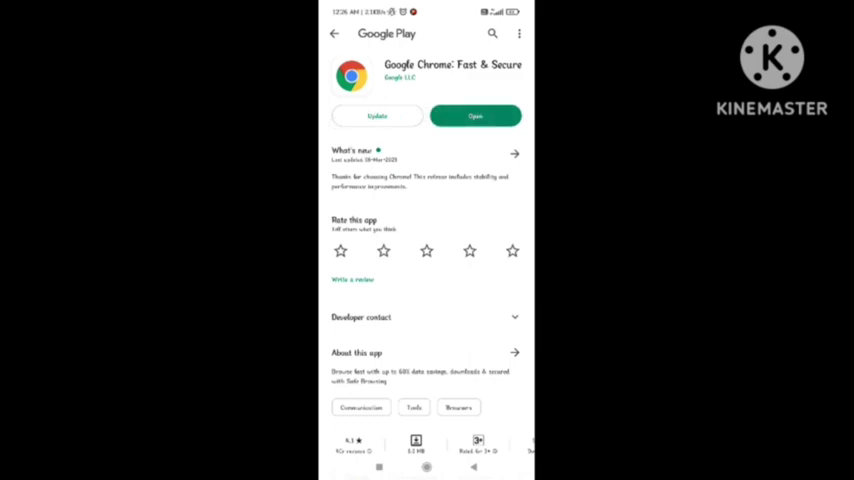